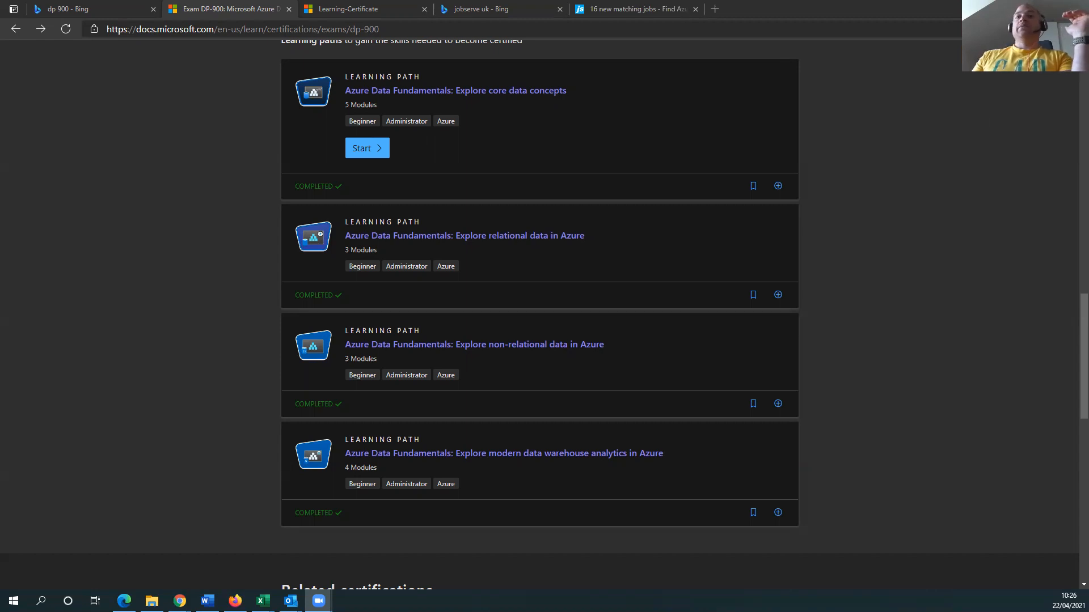
mouse_move(102, 425)
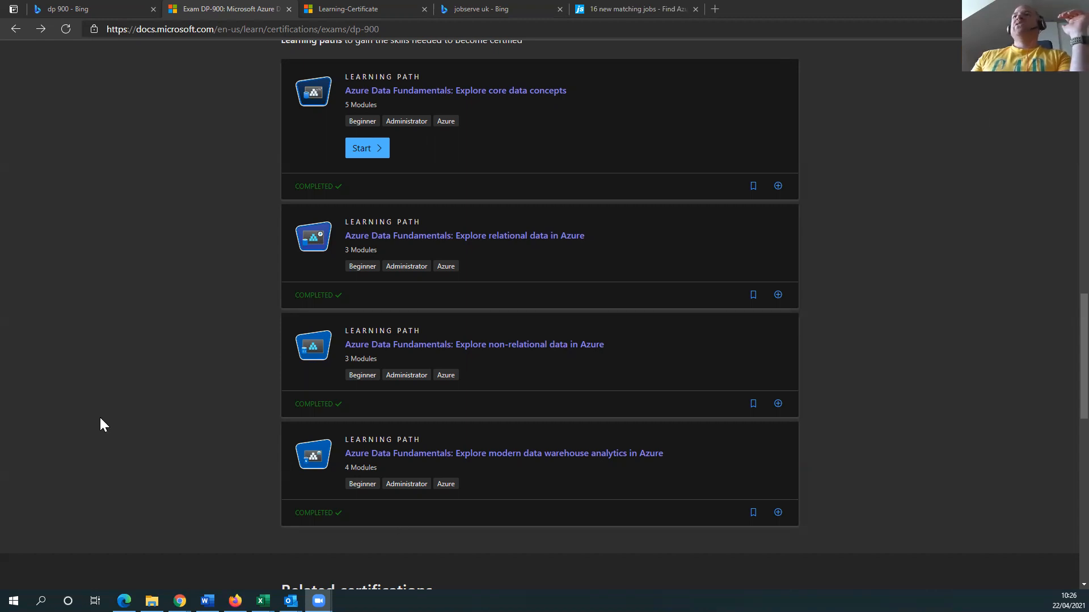
Check the DP-900 exam price for United States in the country pricing list
scroll("up", 3)
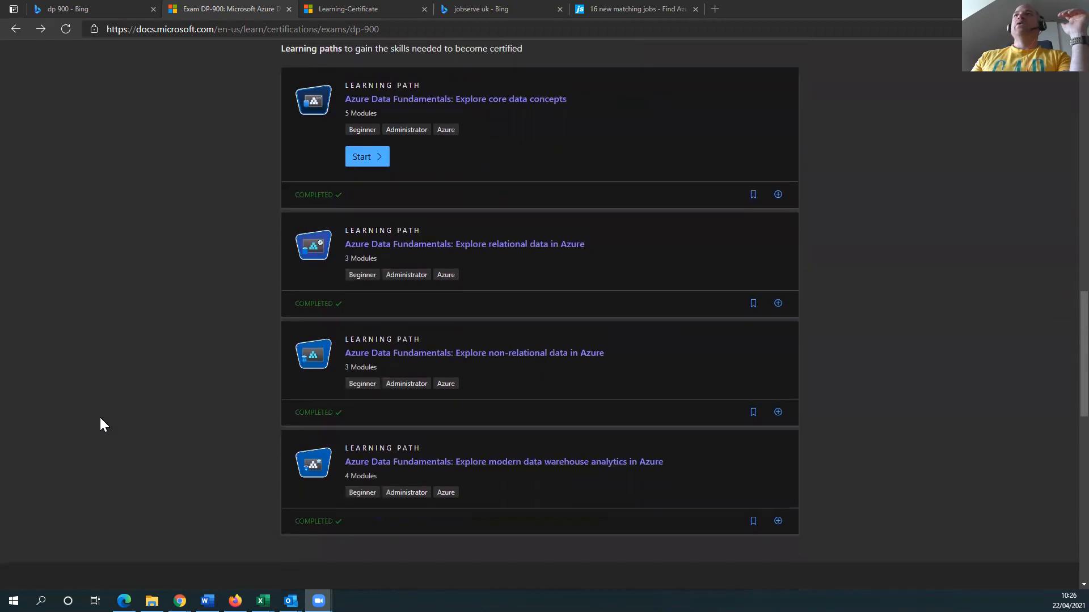
scroll("up", 3)
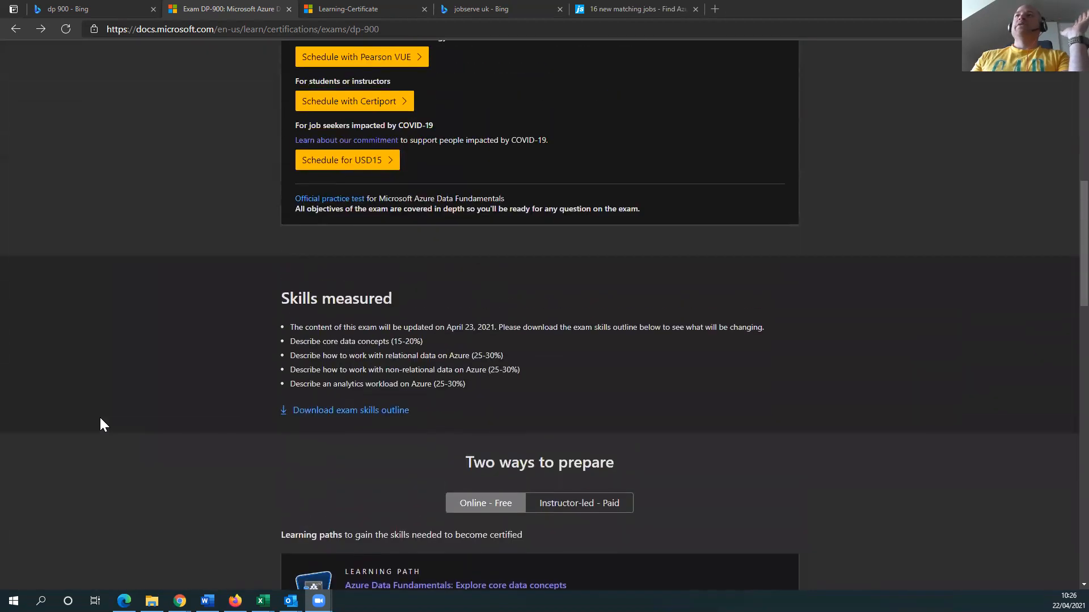
scroll("up", 3)
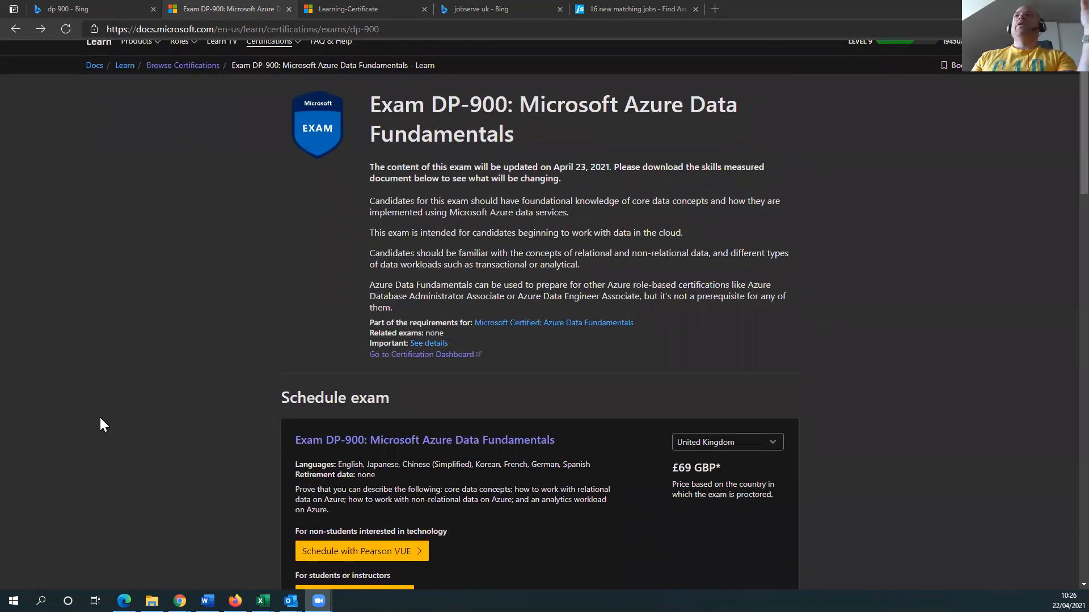
scroll("up", 3)
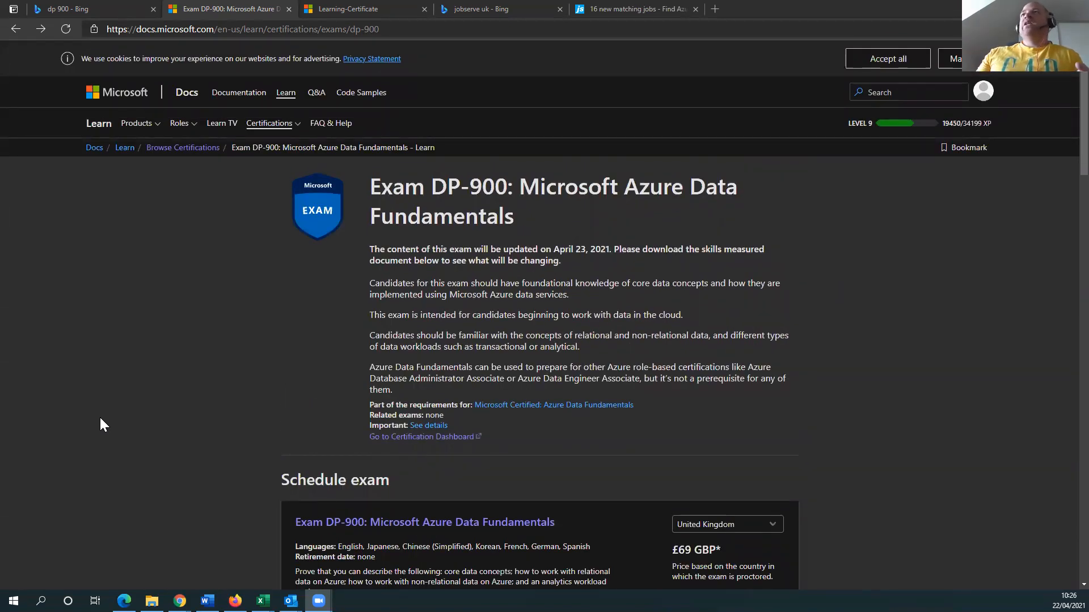
scroll("down", 3)
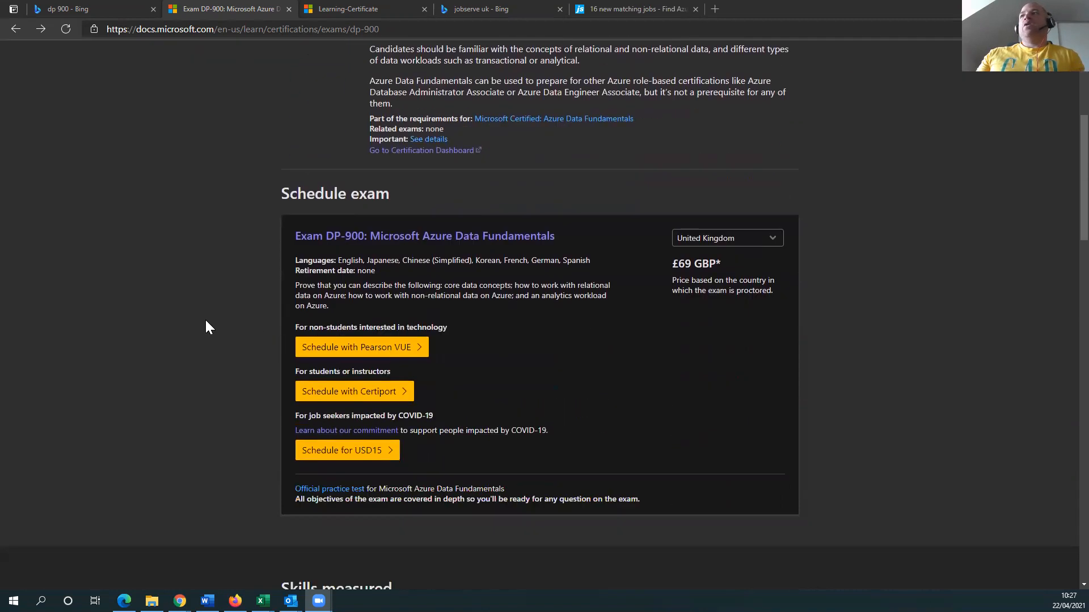
scroll("down", 3)
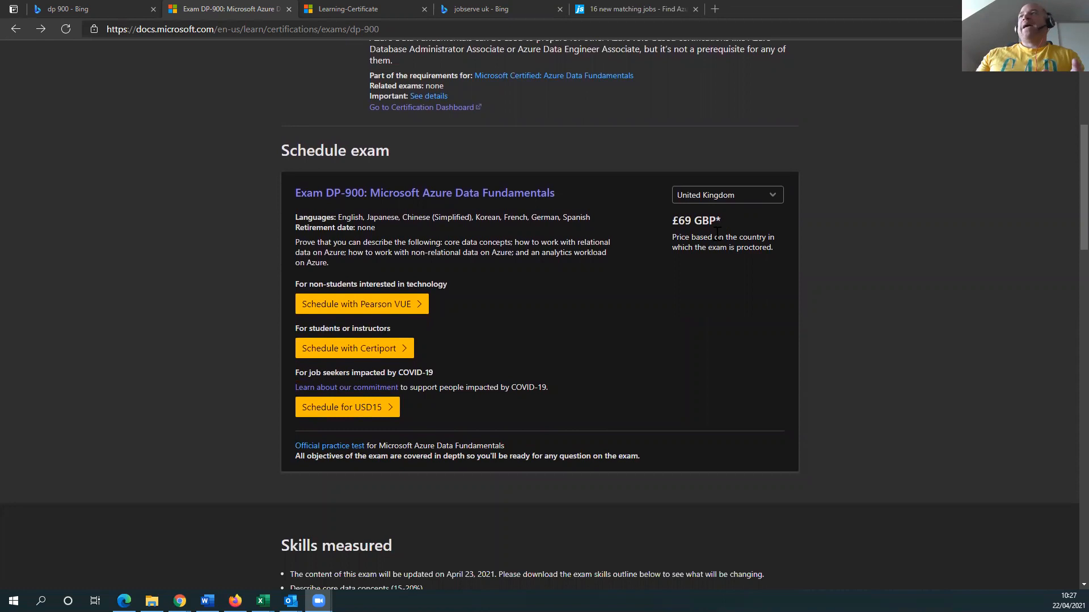
left_click(726, 194)
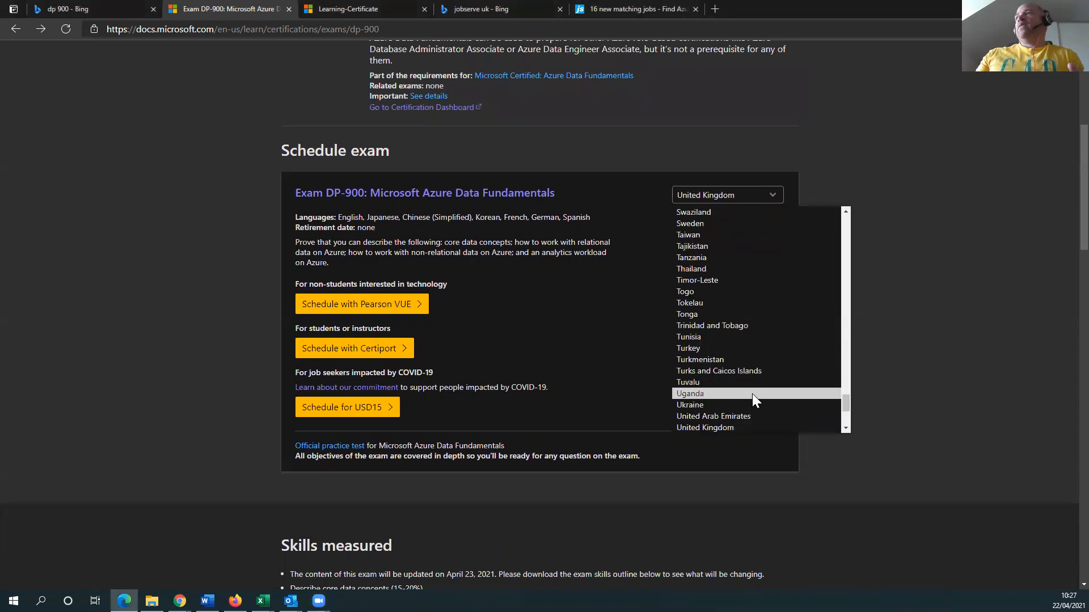
scroll("down", 3)
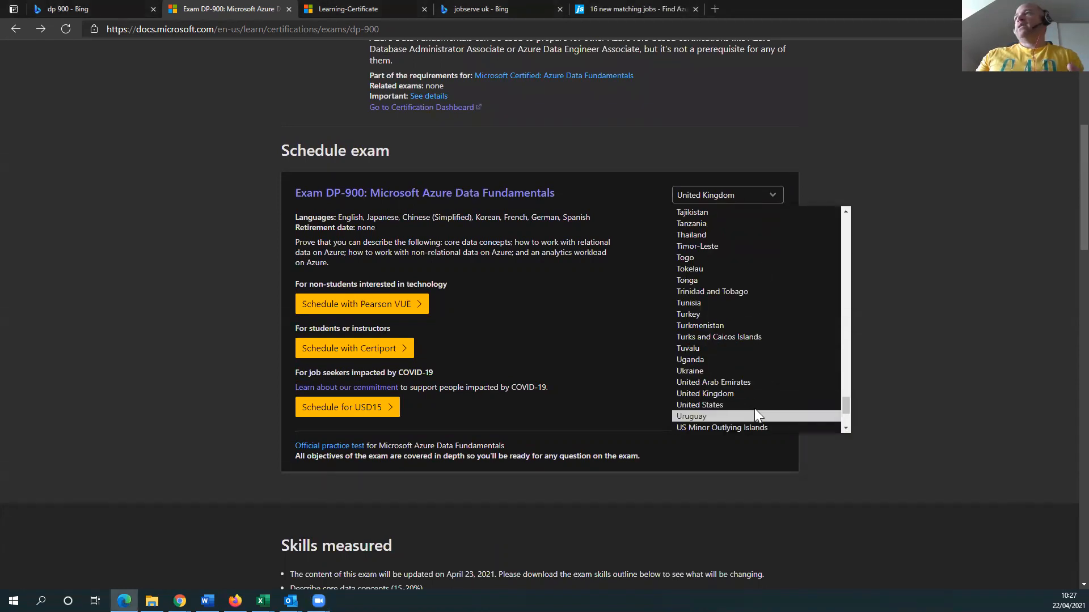
left_click(699, 405)
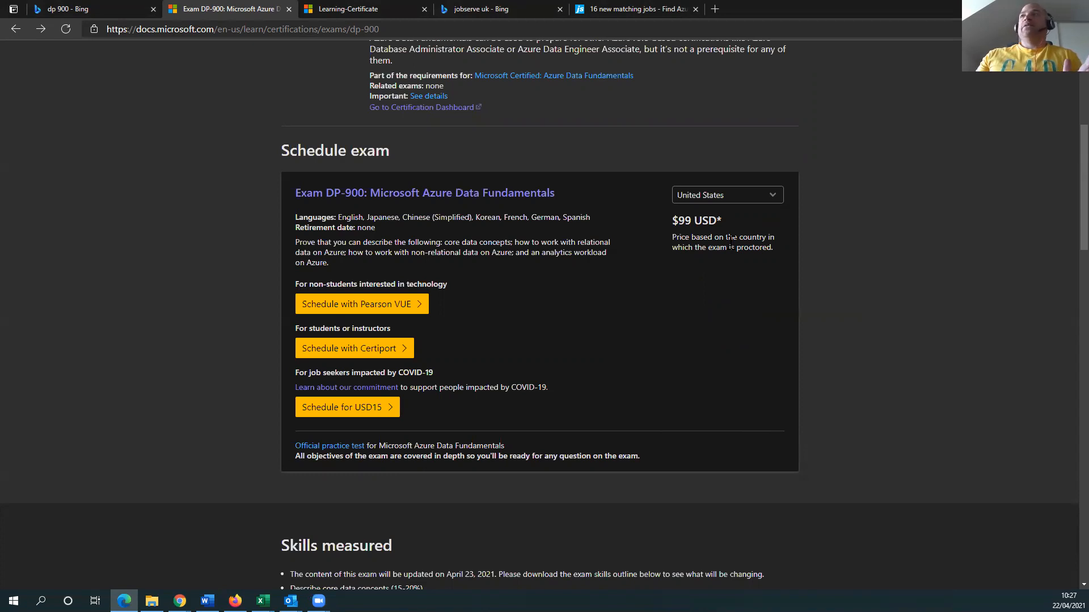
mouse_move(735, 222)
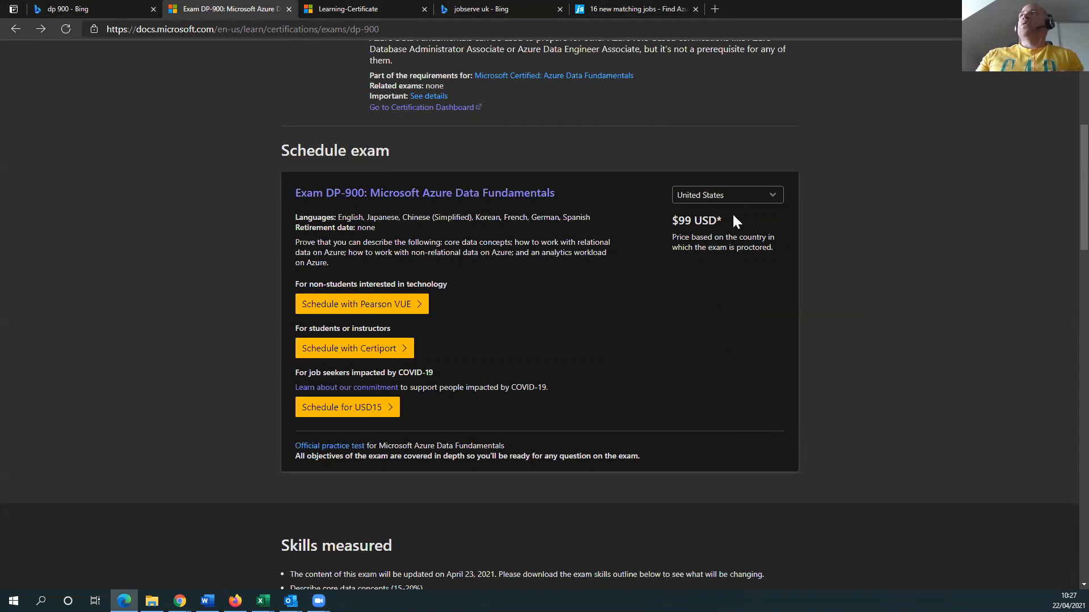
mouse_move(728, 194)
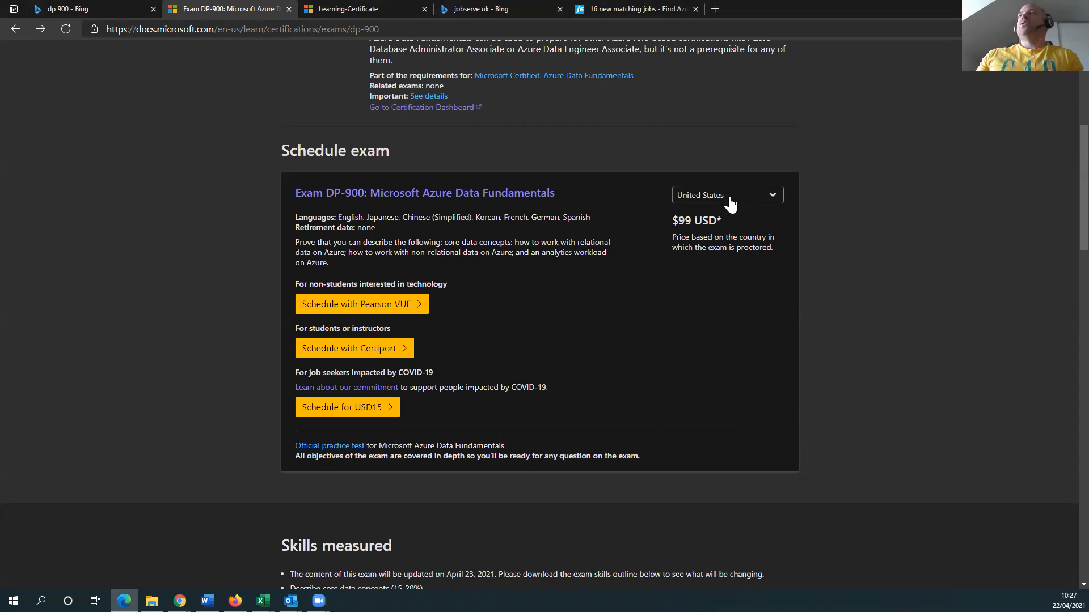
Return the exam pricing to United Kingdom and move to the earned certificates page
left_click(726, 194)
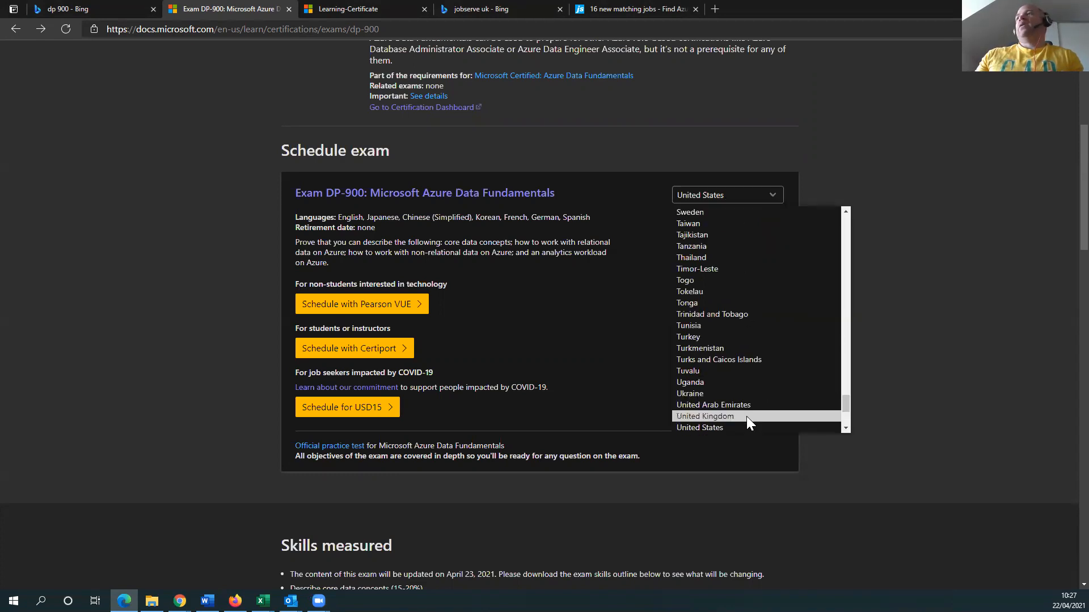
left_click(705, 416)
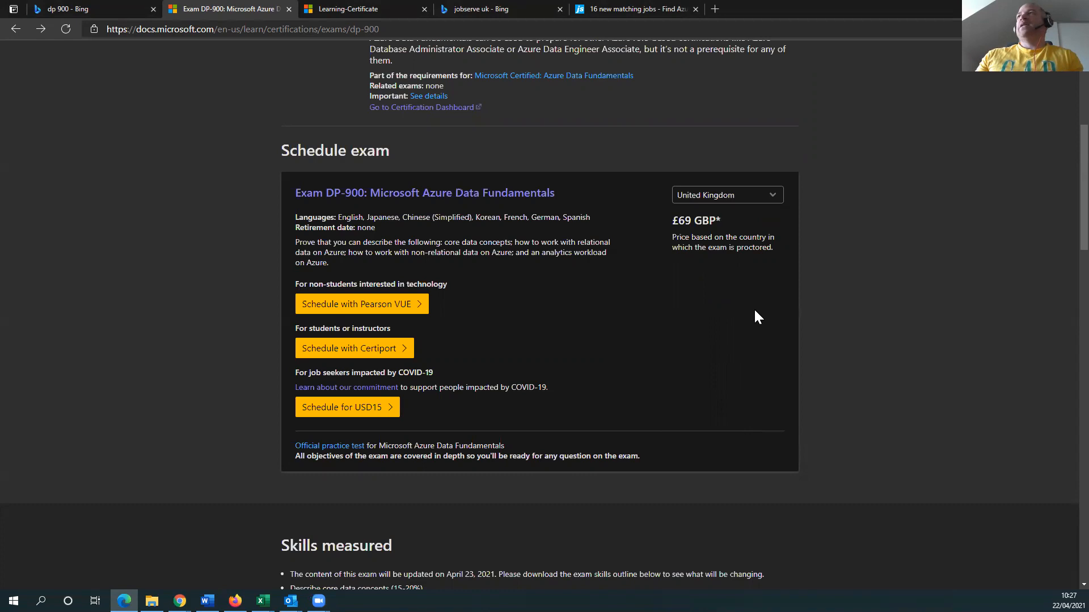
mouse_move(698, 260)
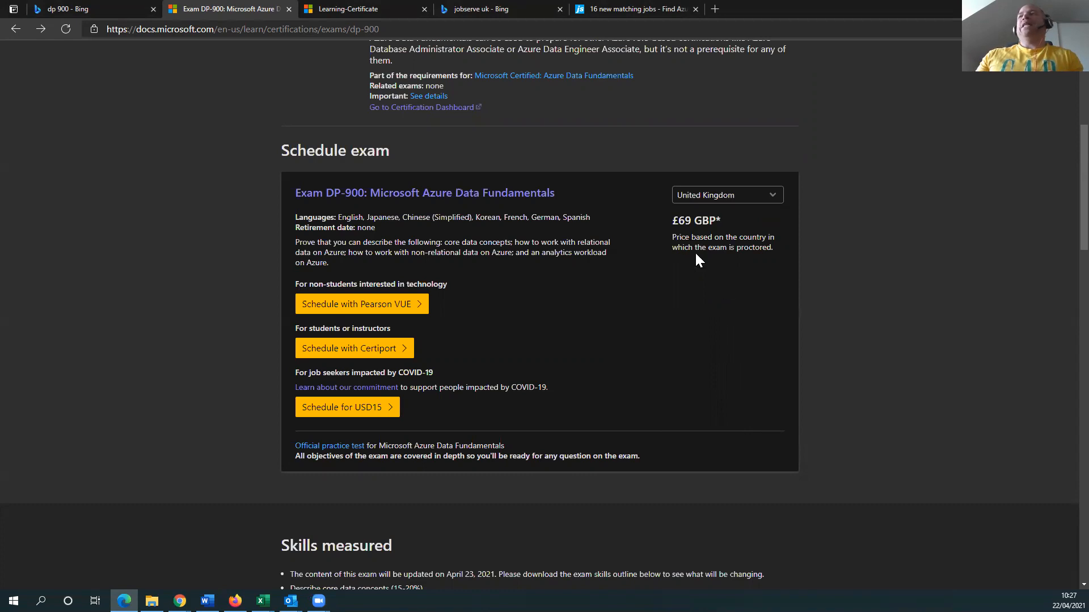
mouse_move(726, 313)
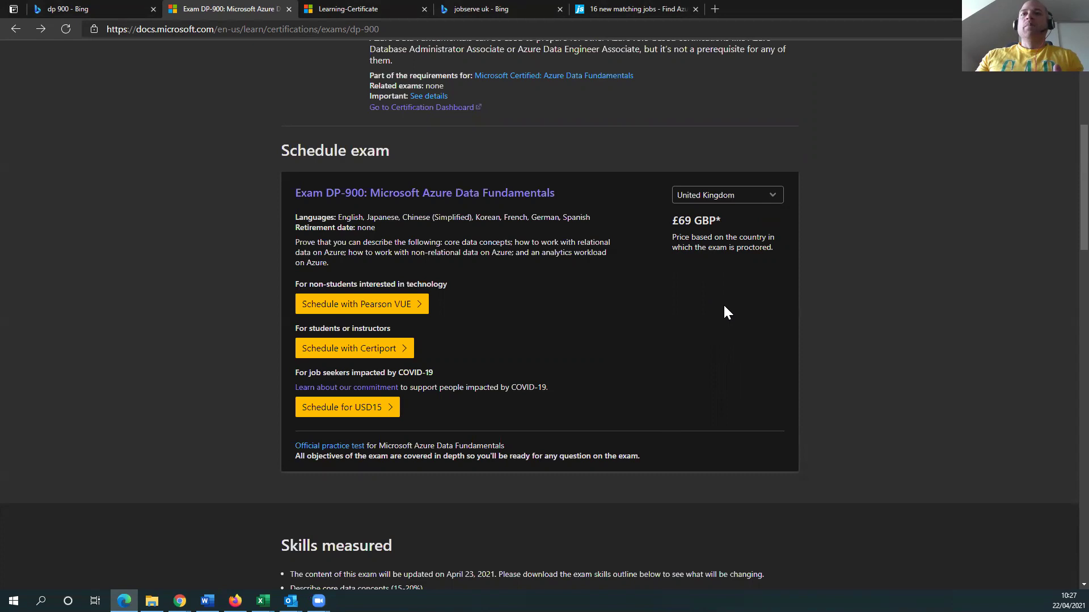
scroll("down", 3)
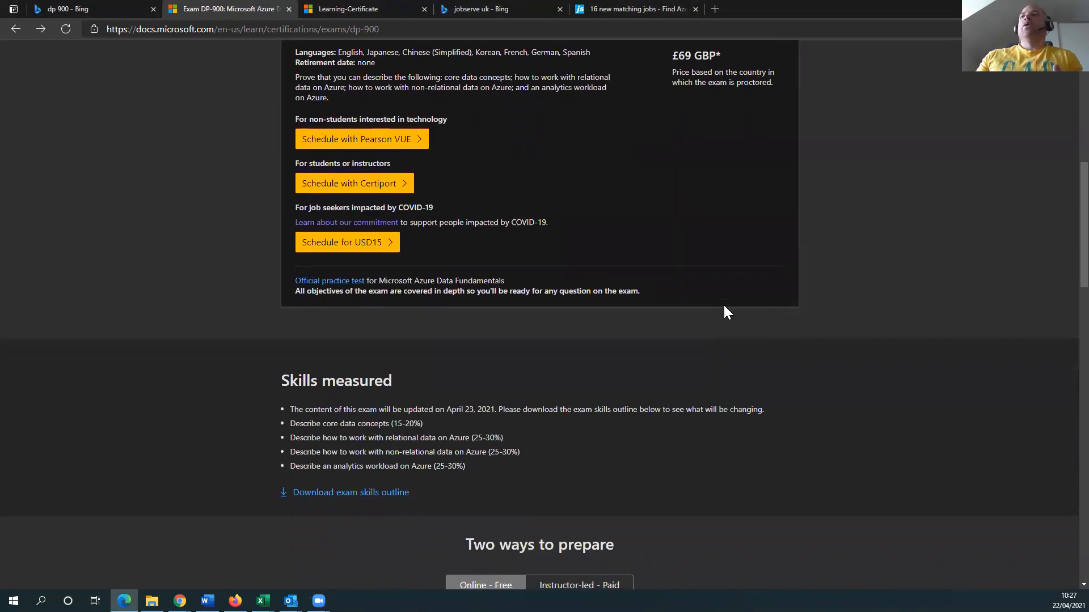
scroll("down", 3)
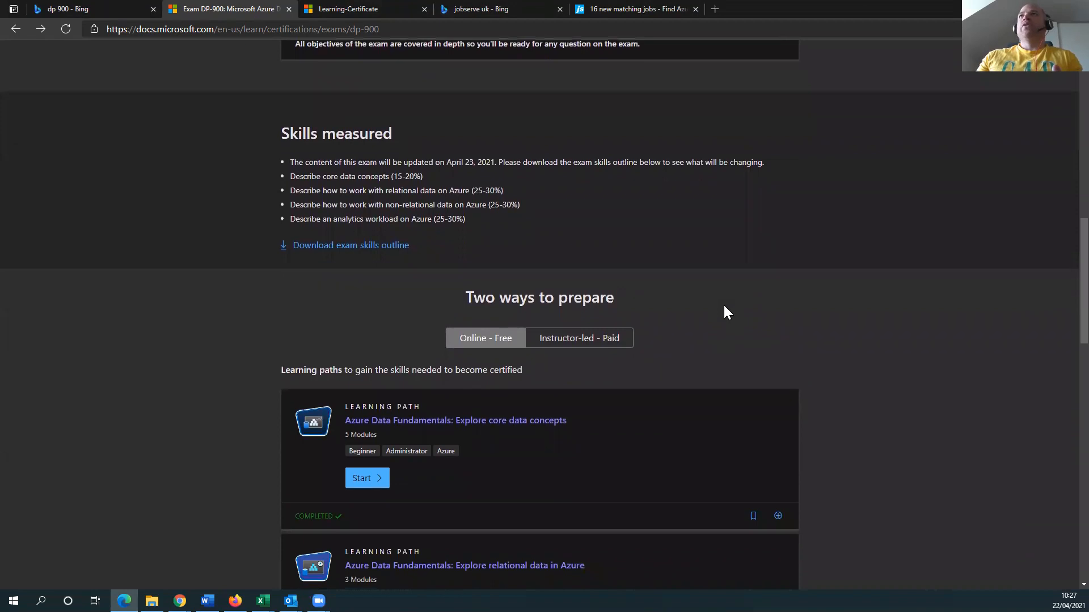
scroll("up", 3)
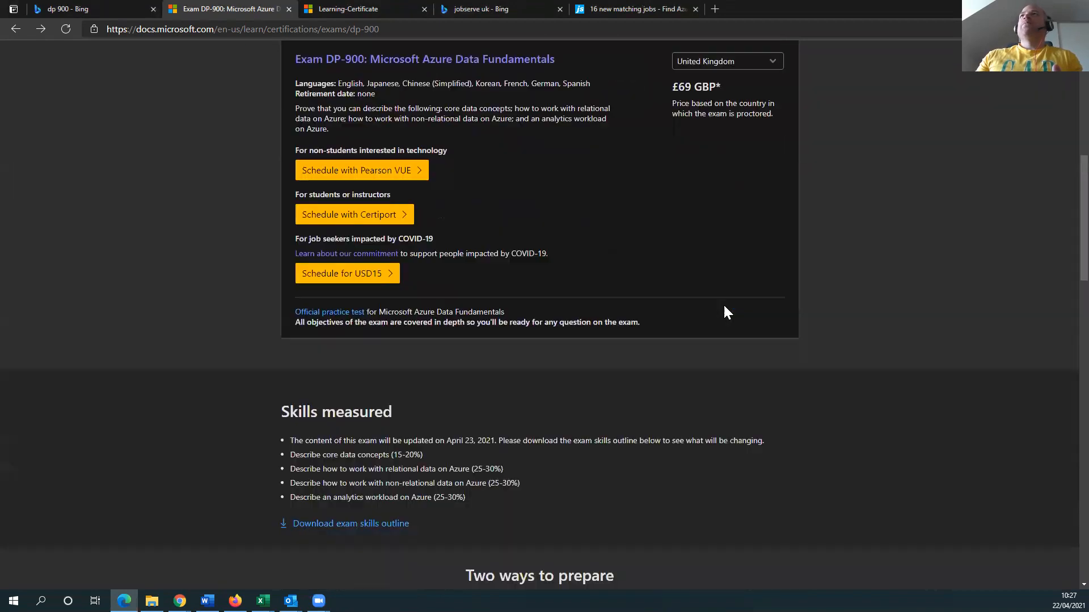
left_click(360, 8)
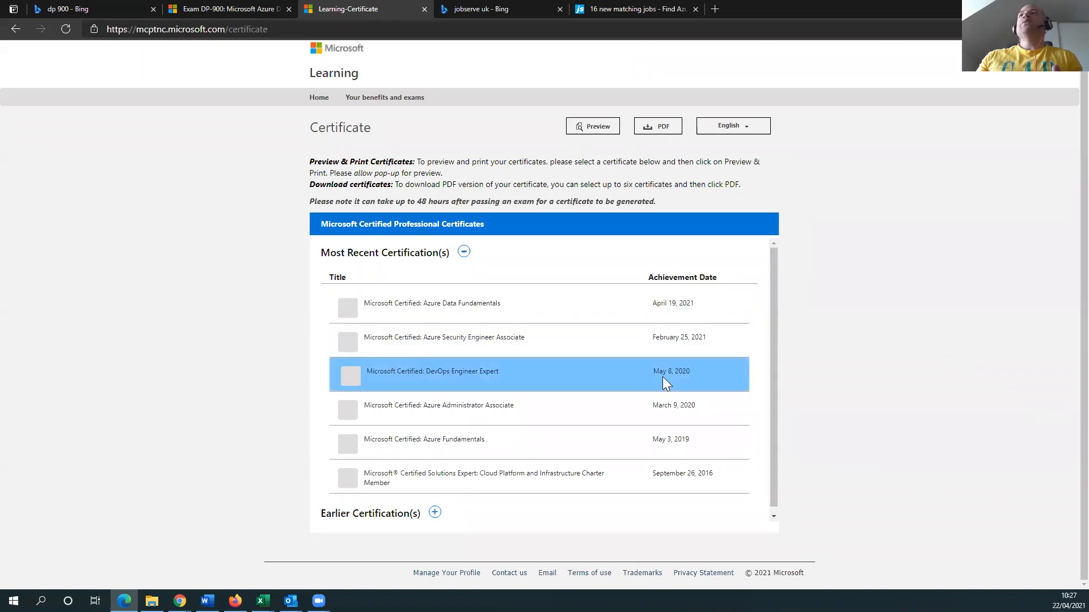
Leave the certificate list for the 'jobserve uk' Bing search results
left_click(908, 364)
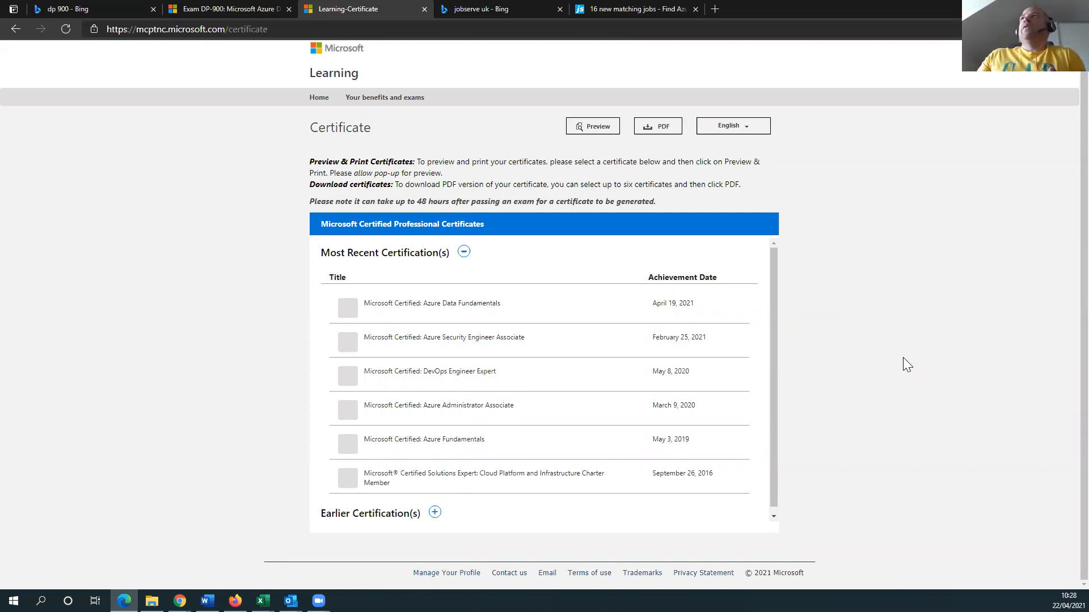
mouse_move(725, 231)
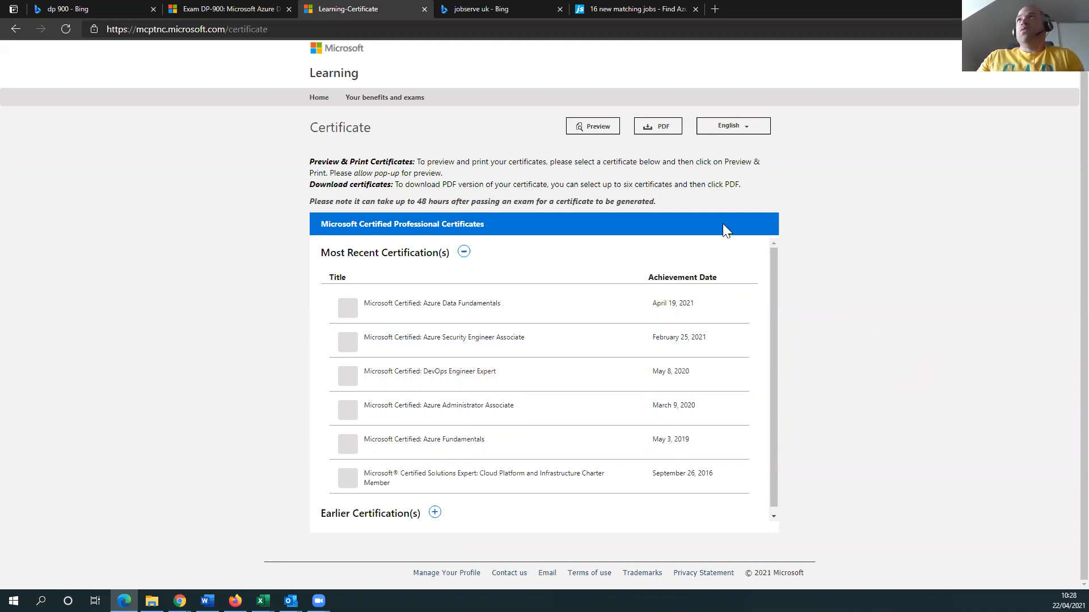
left_click(478, 9)
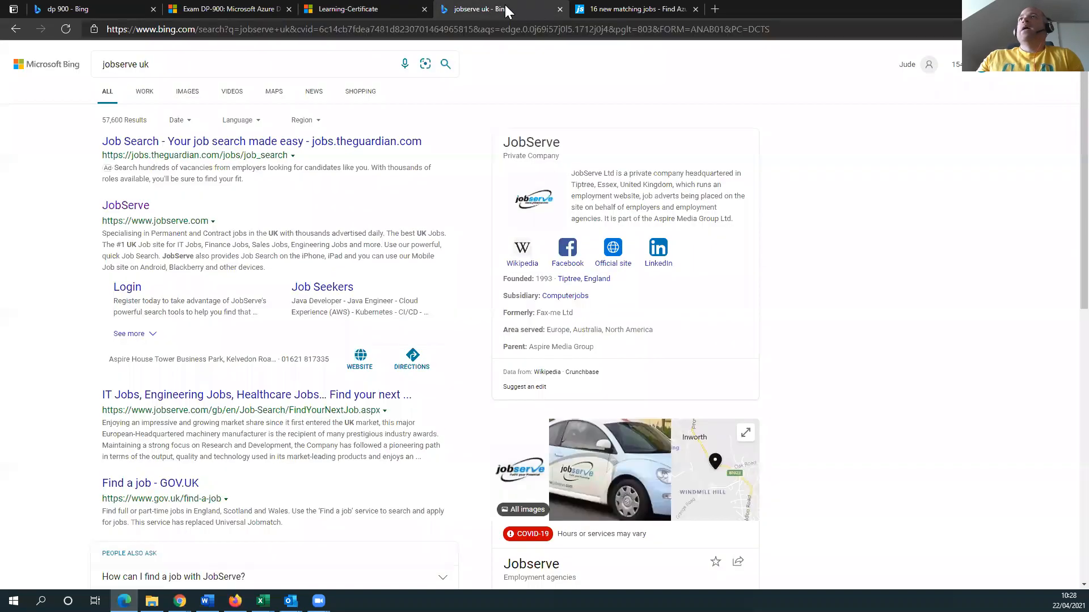
Read the Azure Data Integration Engineer listing, highlighting technologies in its Technical background
left_click(632, 8)
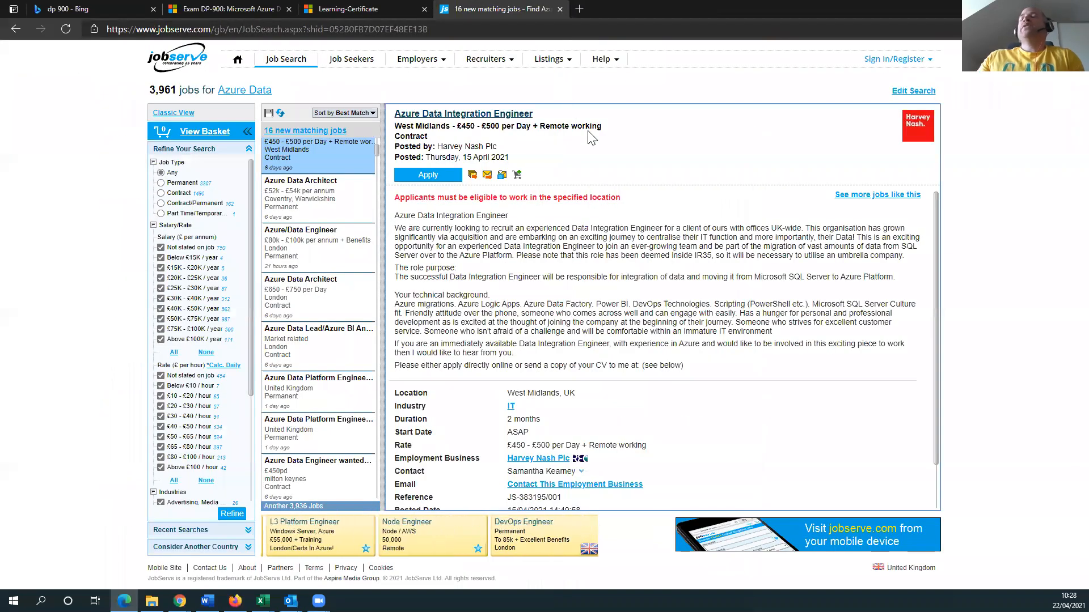
mouse_move(519, 223)
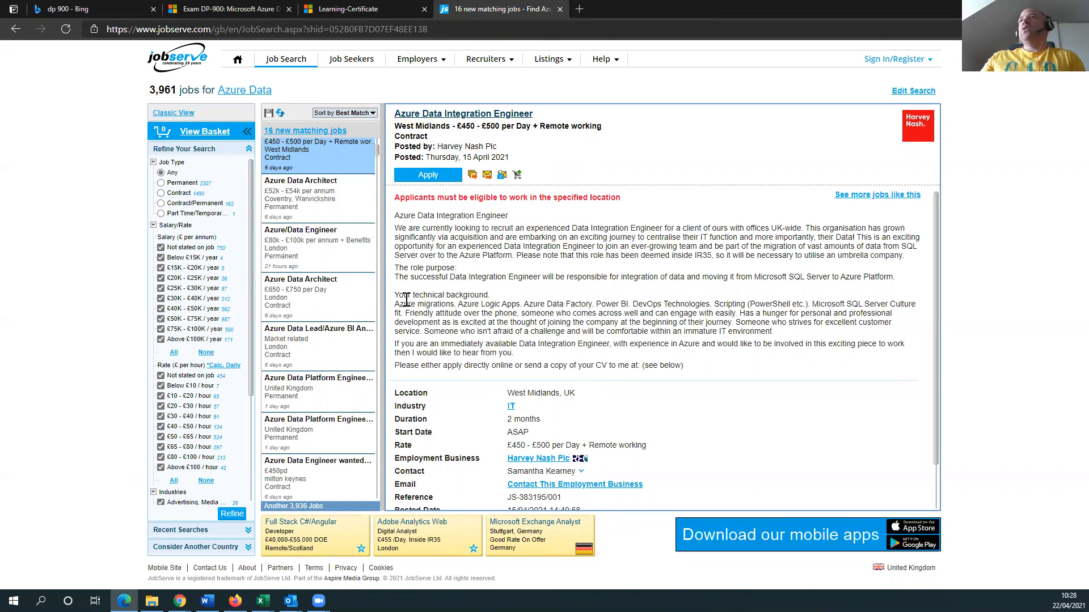
mouse_move(461, 304)
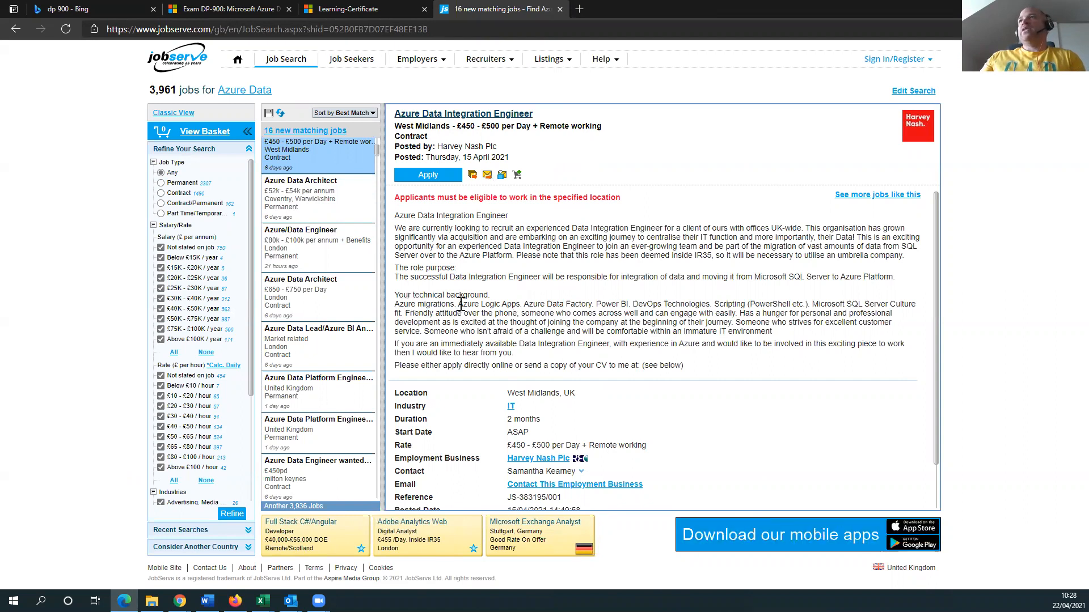
double_click(489, 304)
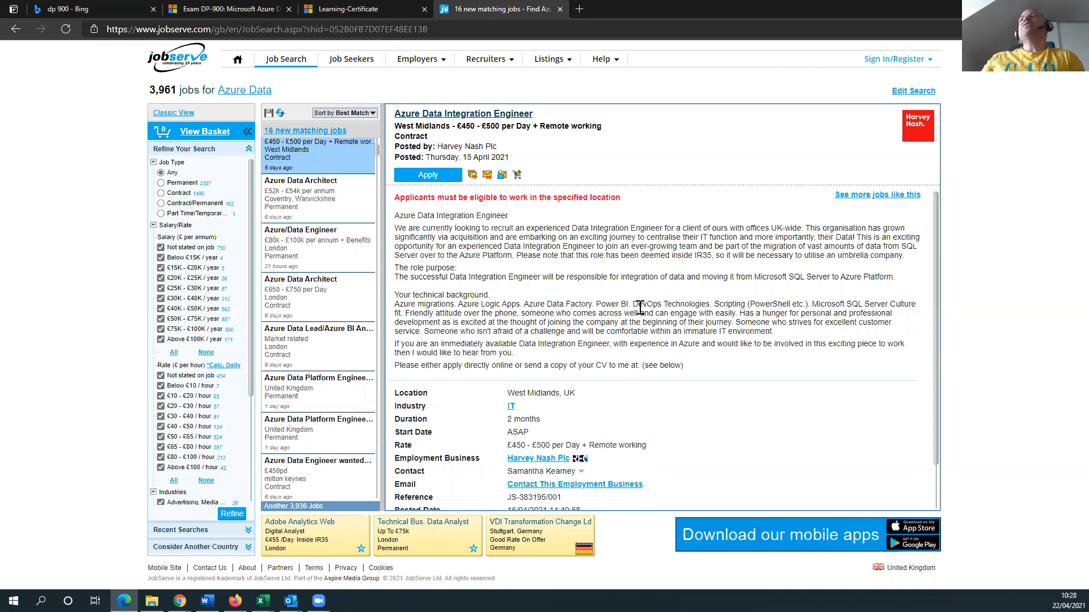
double_click(670, 304)
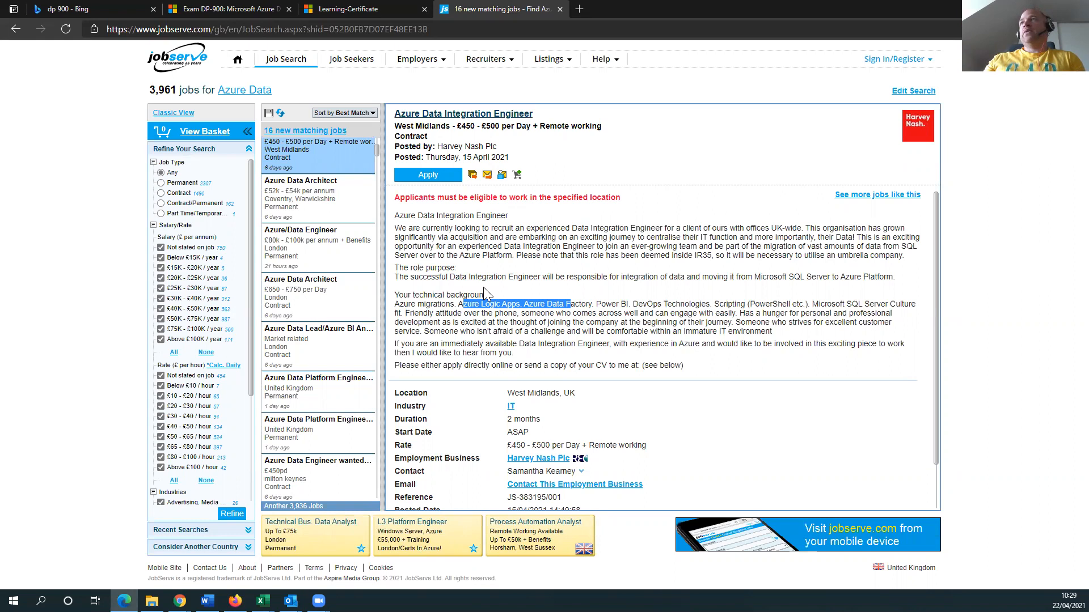
mouse_move(448, 326)
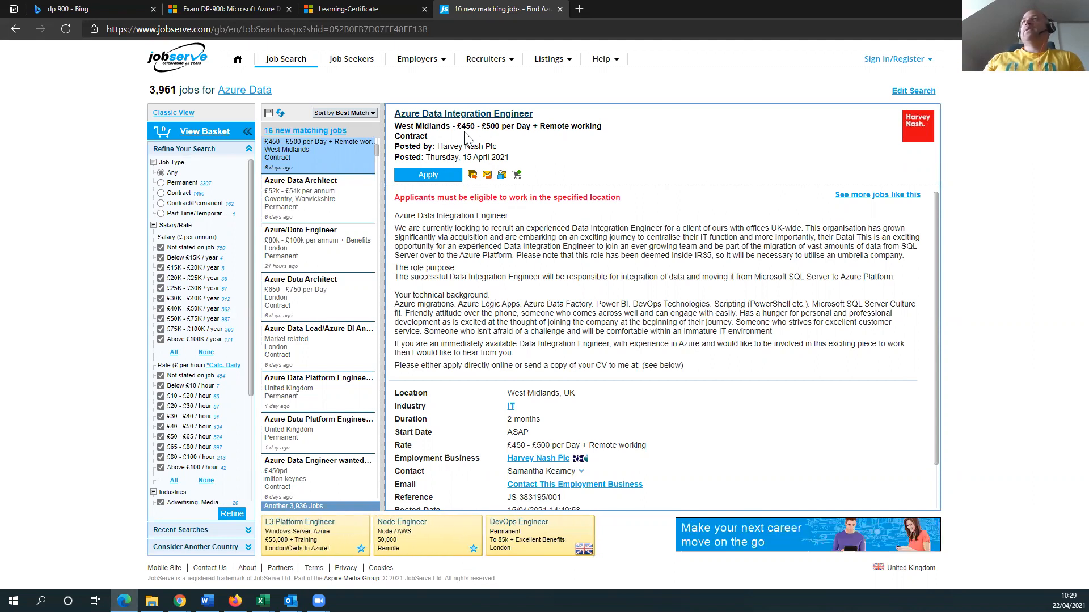
mouse_move(510, 130)
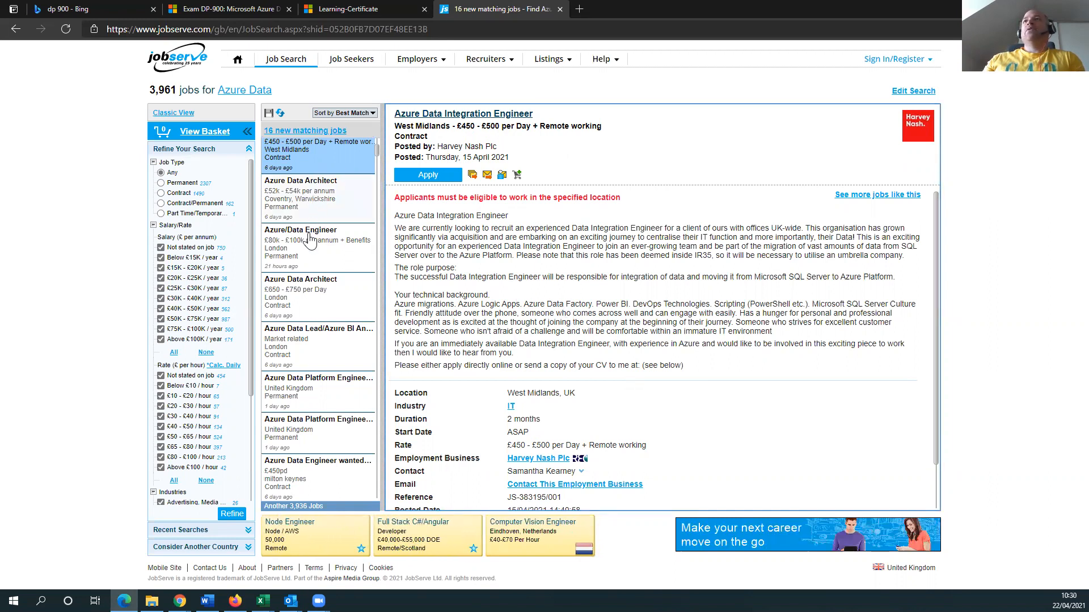
Read through the London Azure/Data Engineer £80k–£100k role and its required skills
left_click(301, 242)
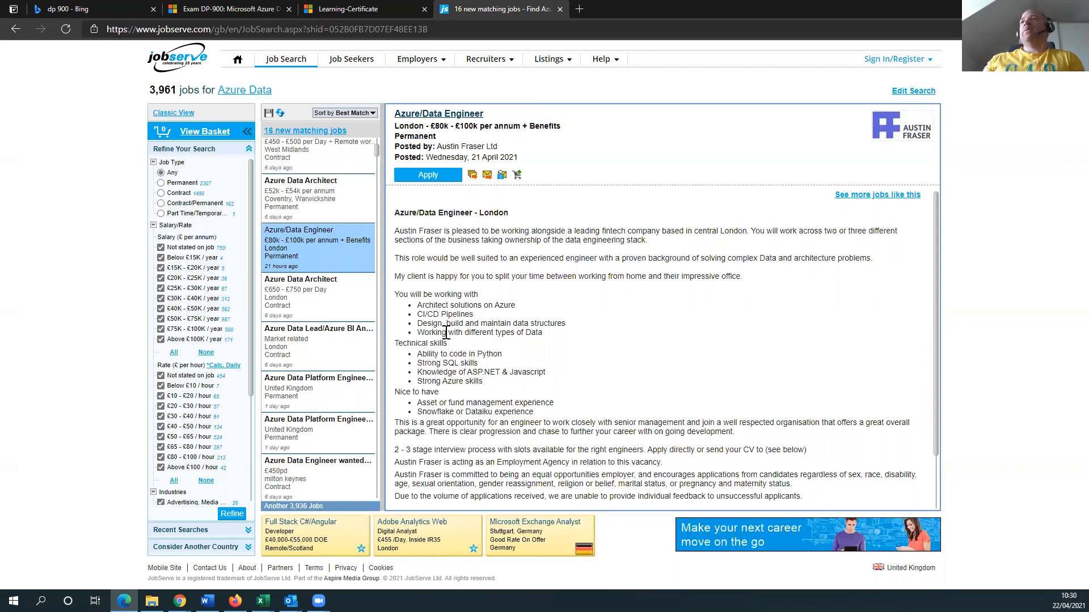
mouse_move(434, 366)
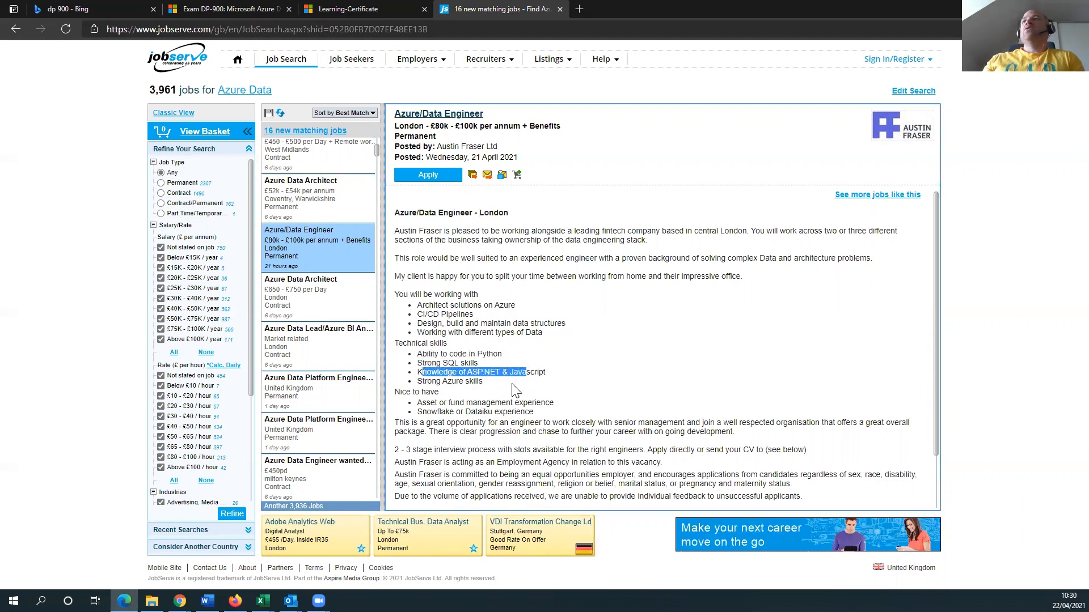
scroll("down", 3)
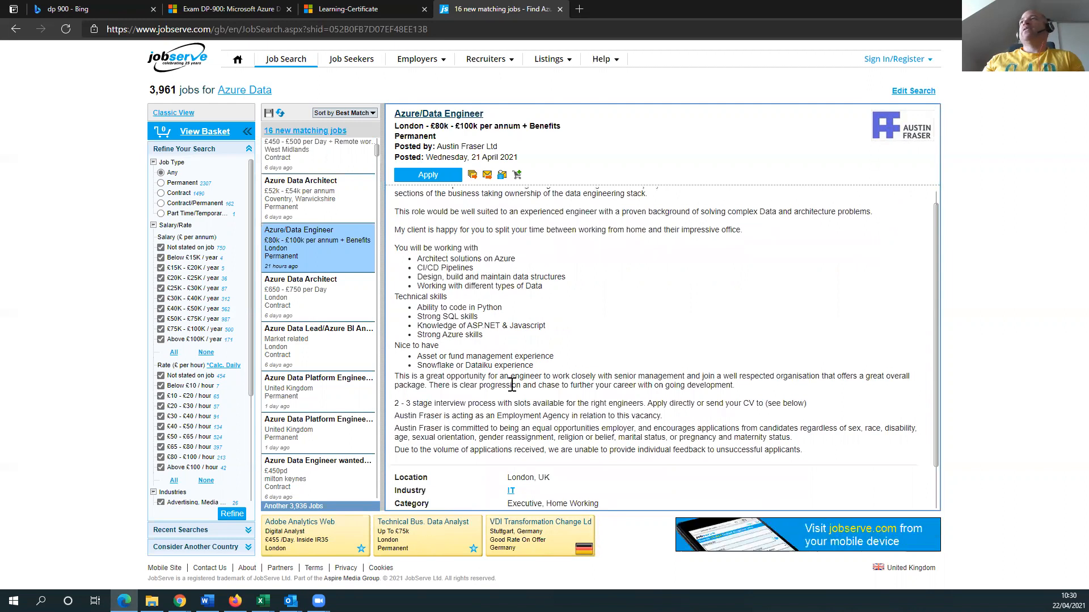
scroll("up", 3)
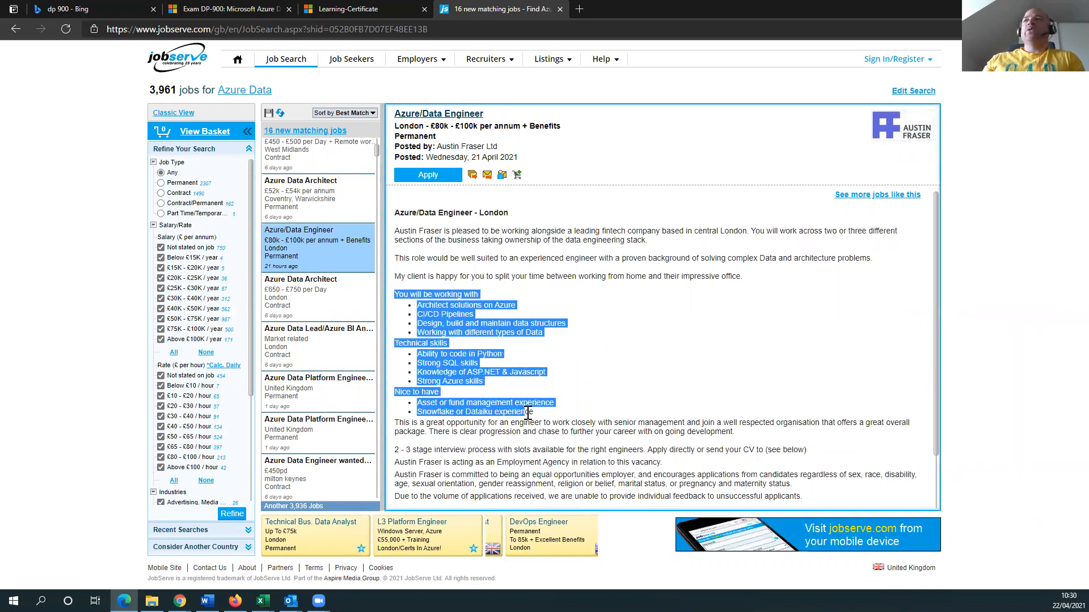
scroll("down", 3)
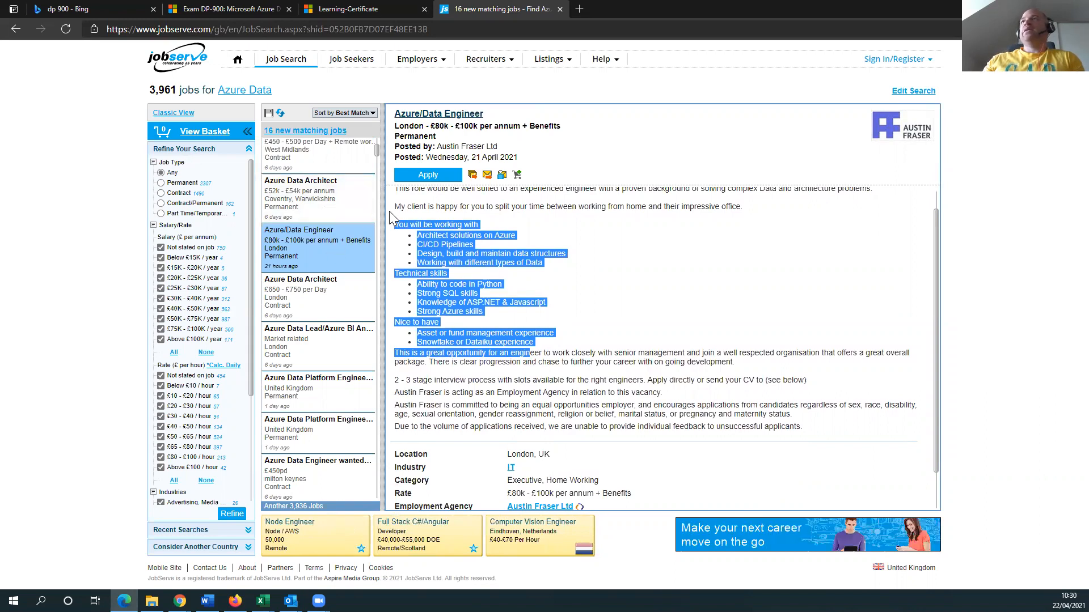
left_click(444, 313)
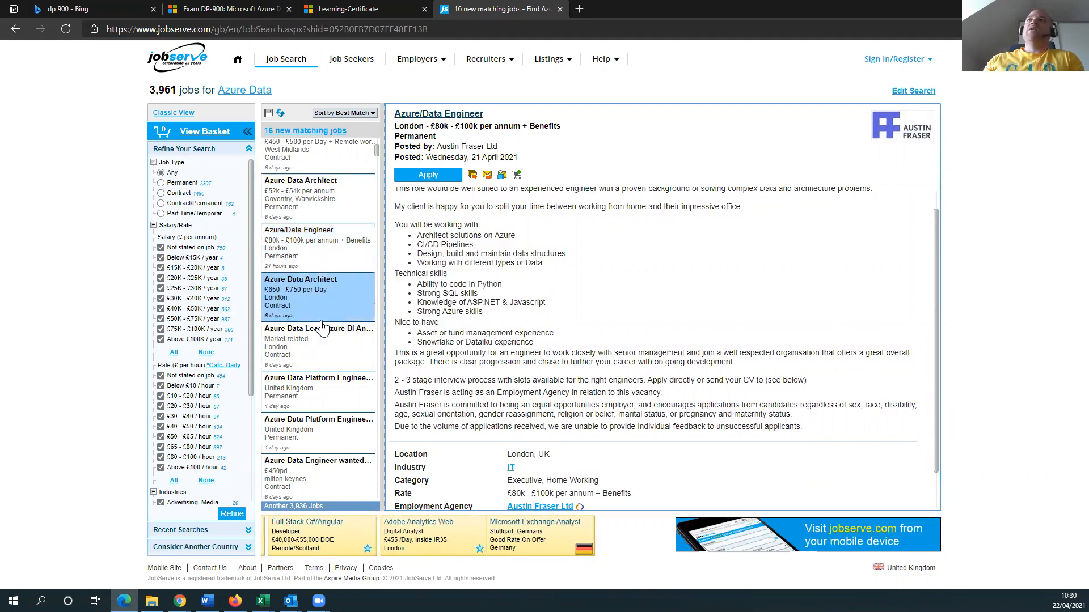
Review the London Azure Data Architect £650–£750/day contract, highlighting ADF in its description
left_click(318, 294)
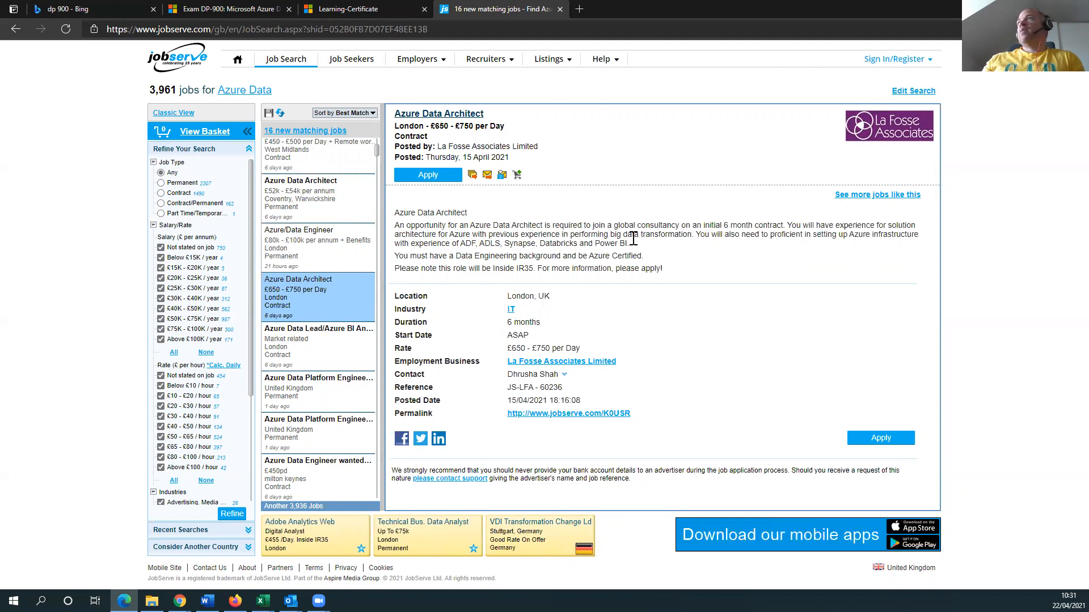
mouse_move(710, 250)
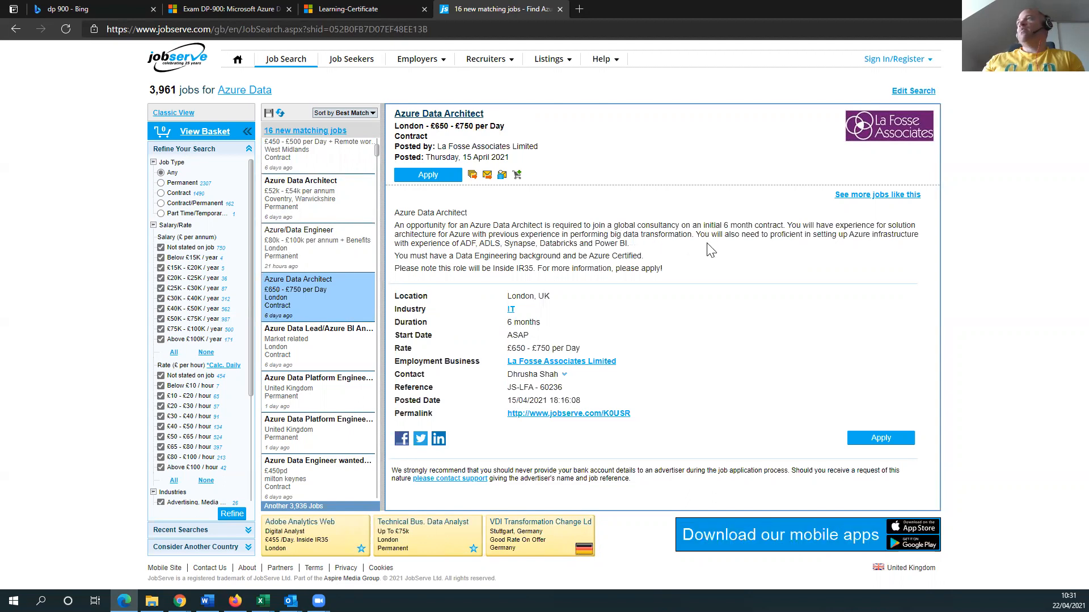
mouse_move(431, 254)
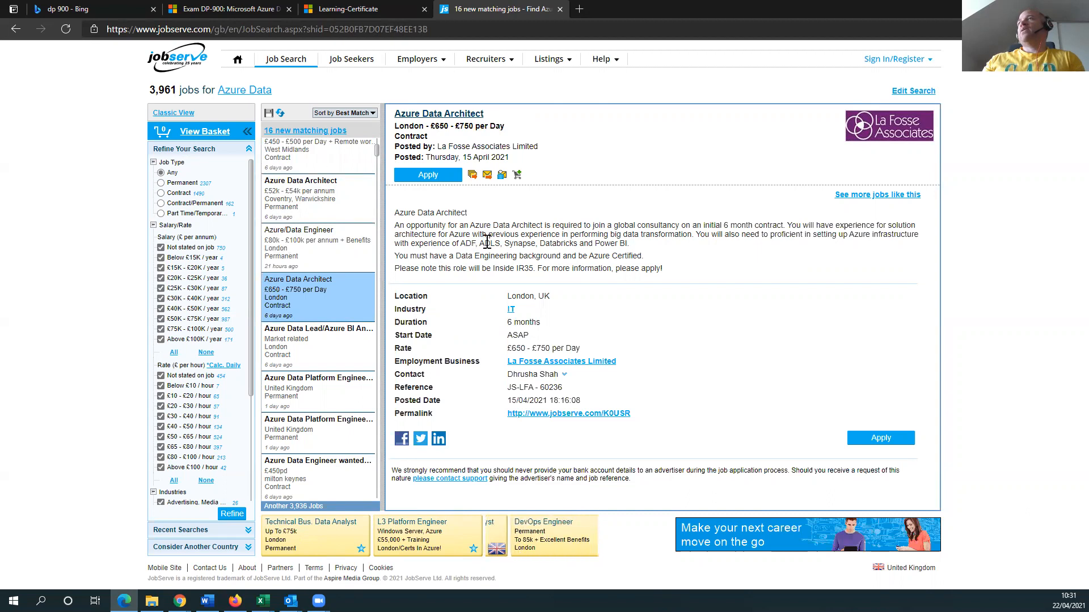
double_click(466, 244)
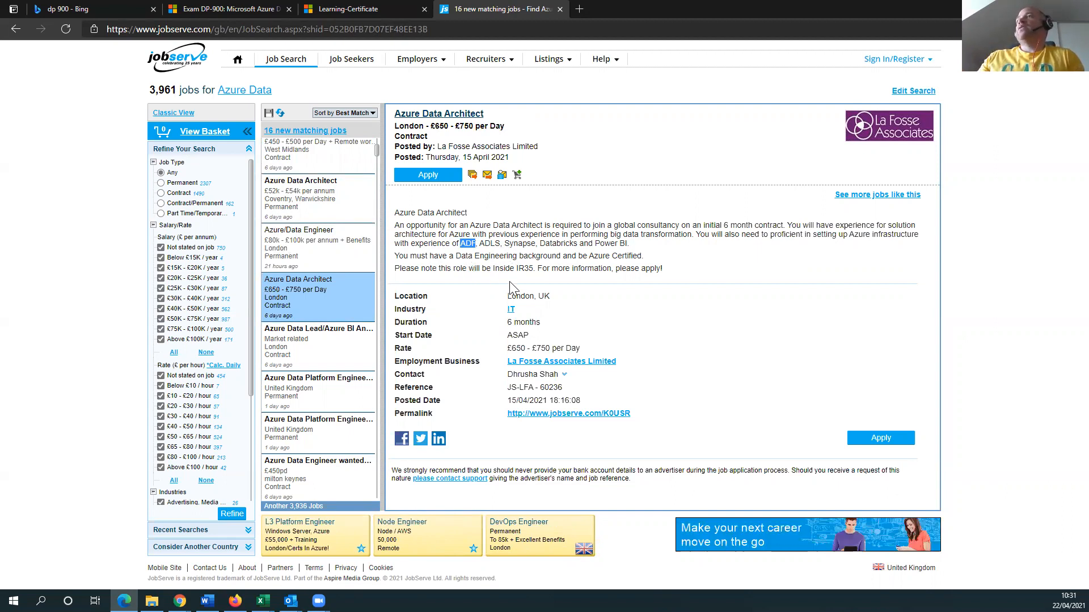
double_click(530, 348)
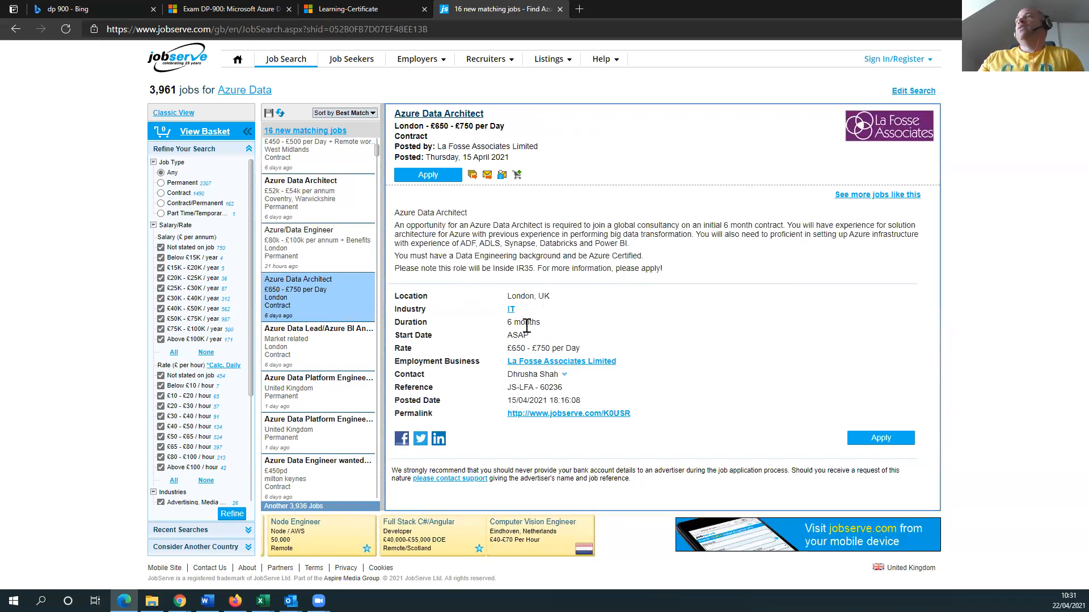
mouse_move(666, 321)
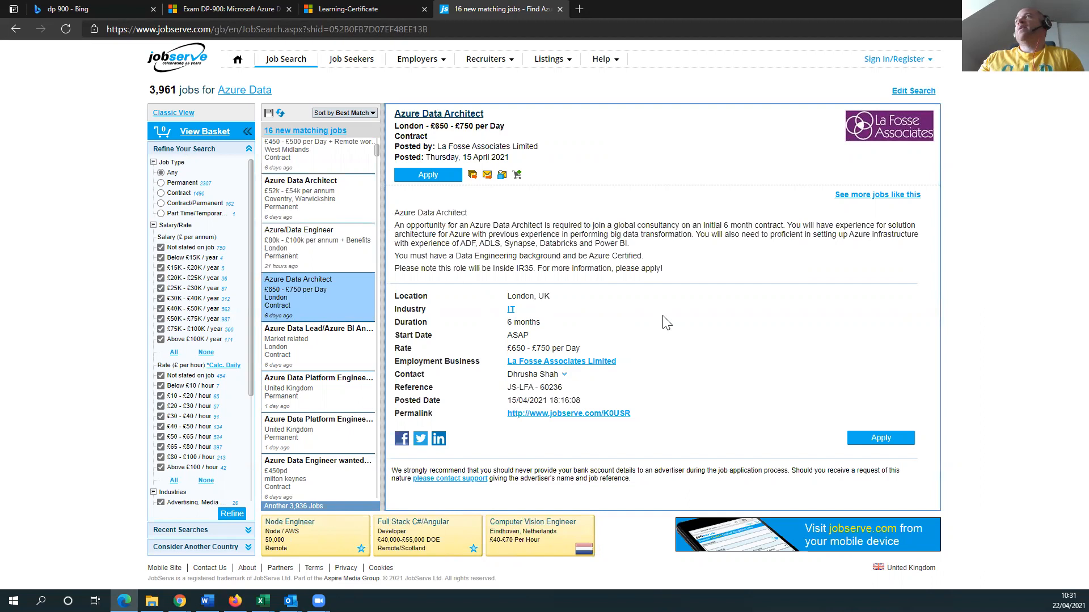